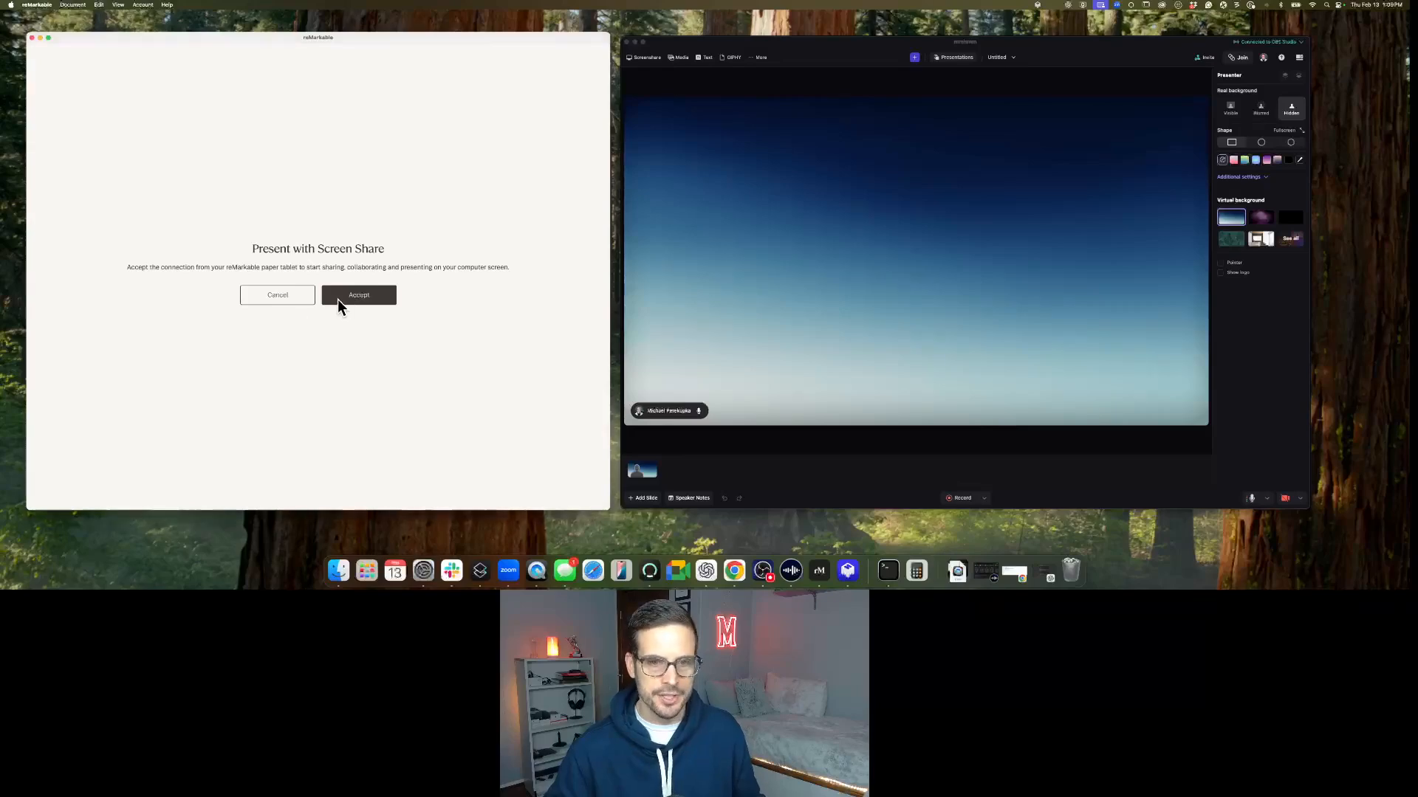
# Step: Accept the tablet's Present with Screen Share request so the handwritten notes page goes live
pyautogui.click(358, 296)
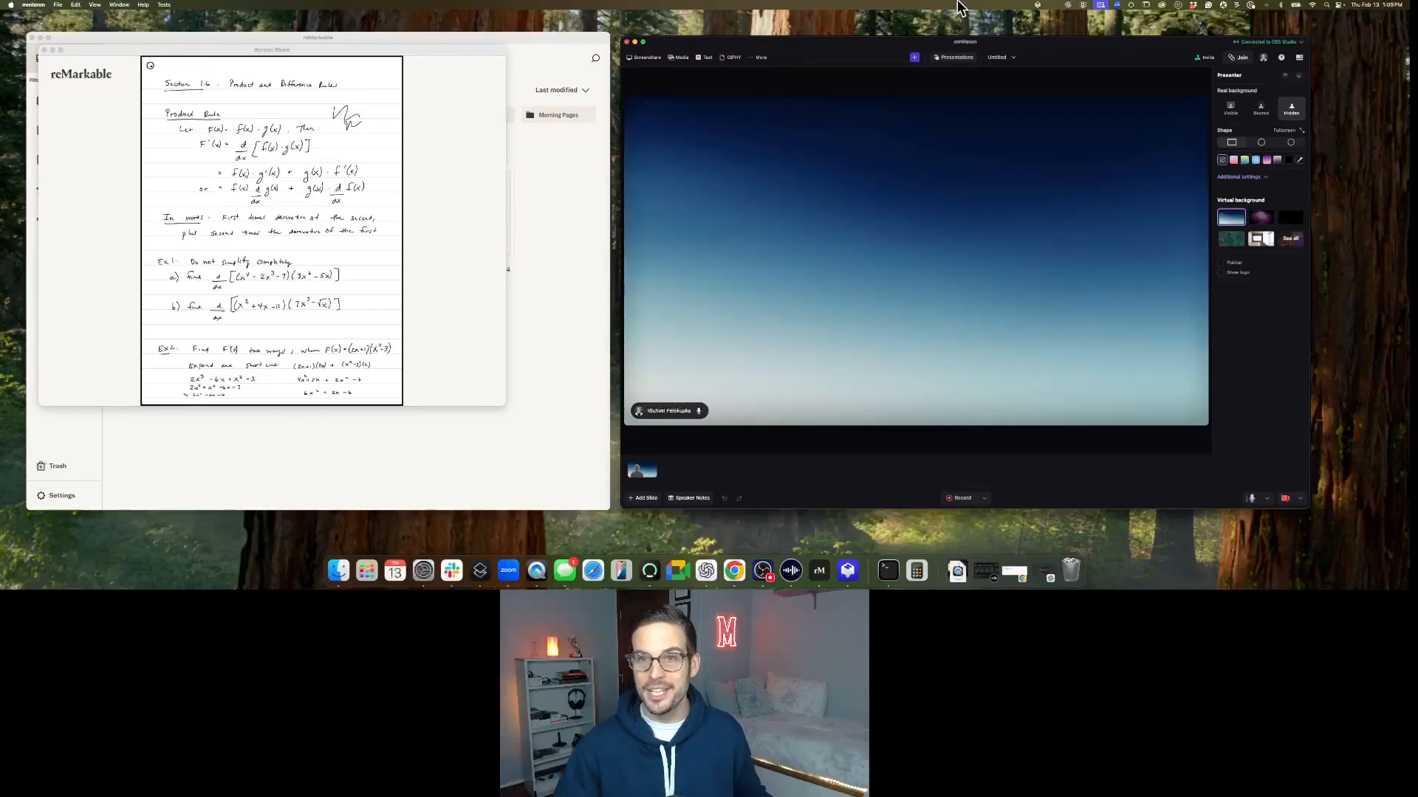
pyautogui.moveTo(937, 228)
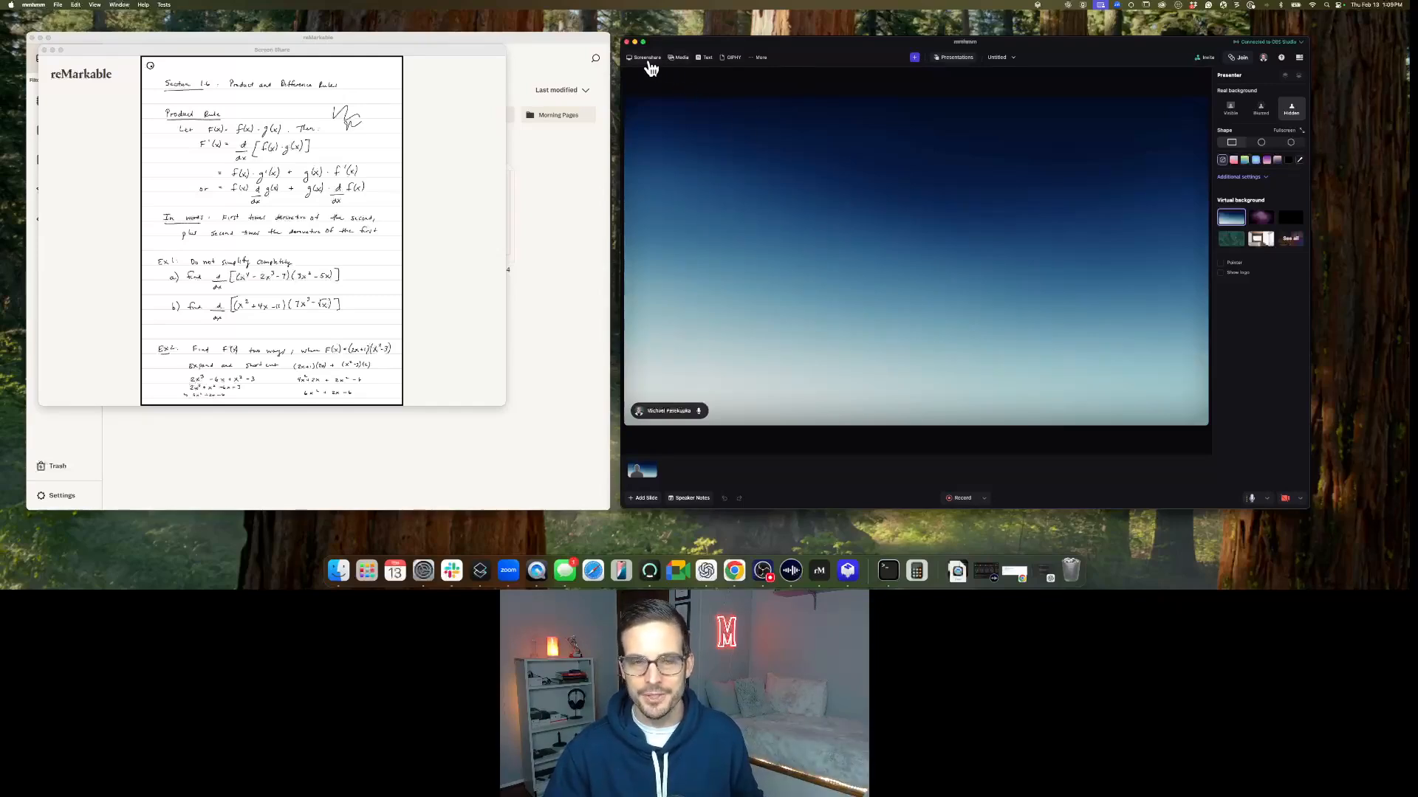
# Step: Add the 'reMarkable - Screen Share' window as a live Screenshare source on the slide
pyautogui.click(646, 57)
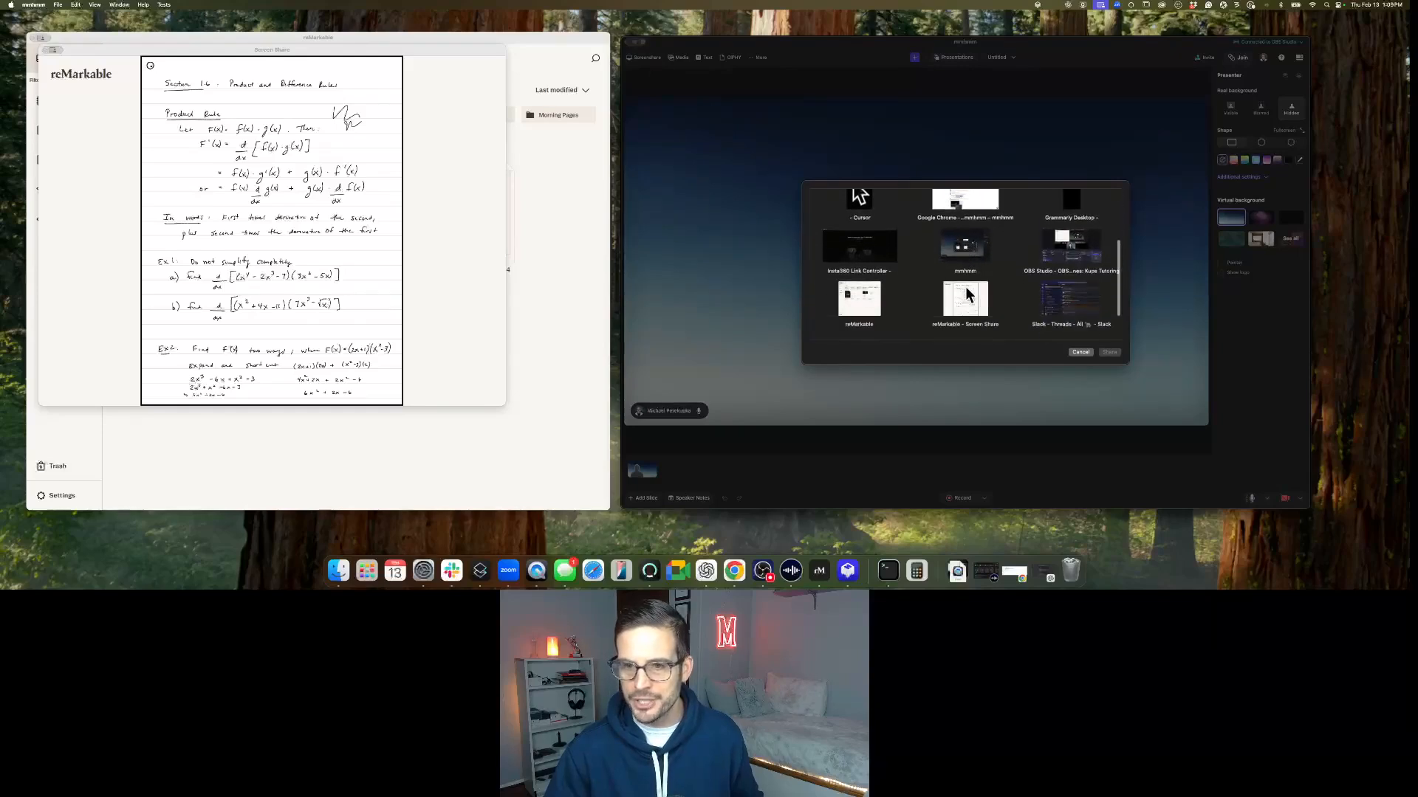
pyautogui.click(964, 298)
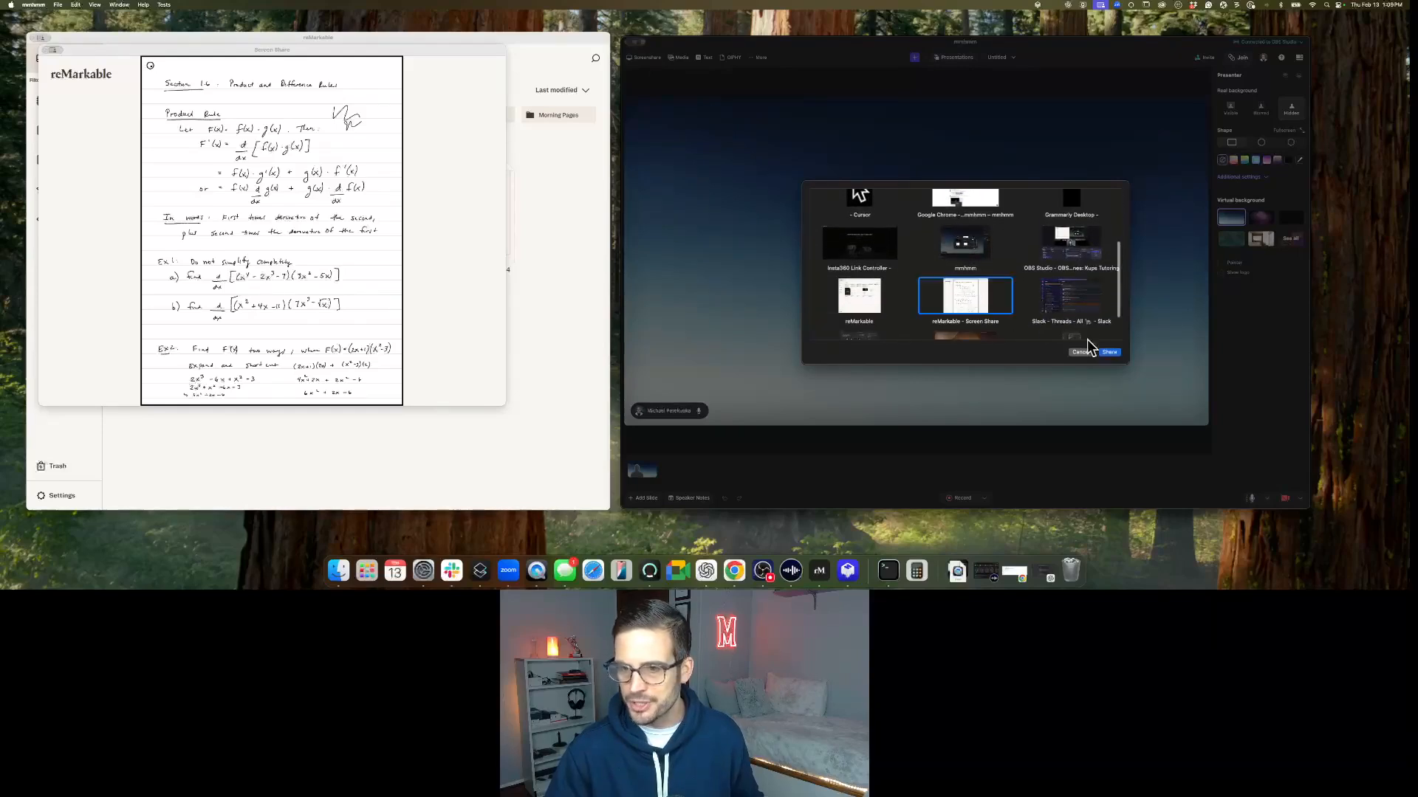
pyautogui.click(1109, 351)
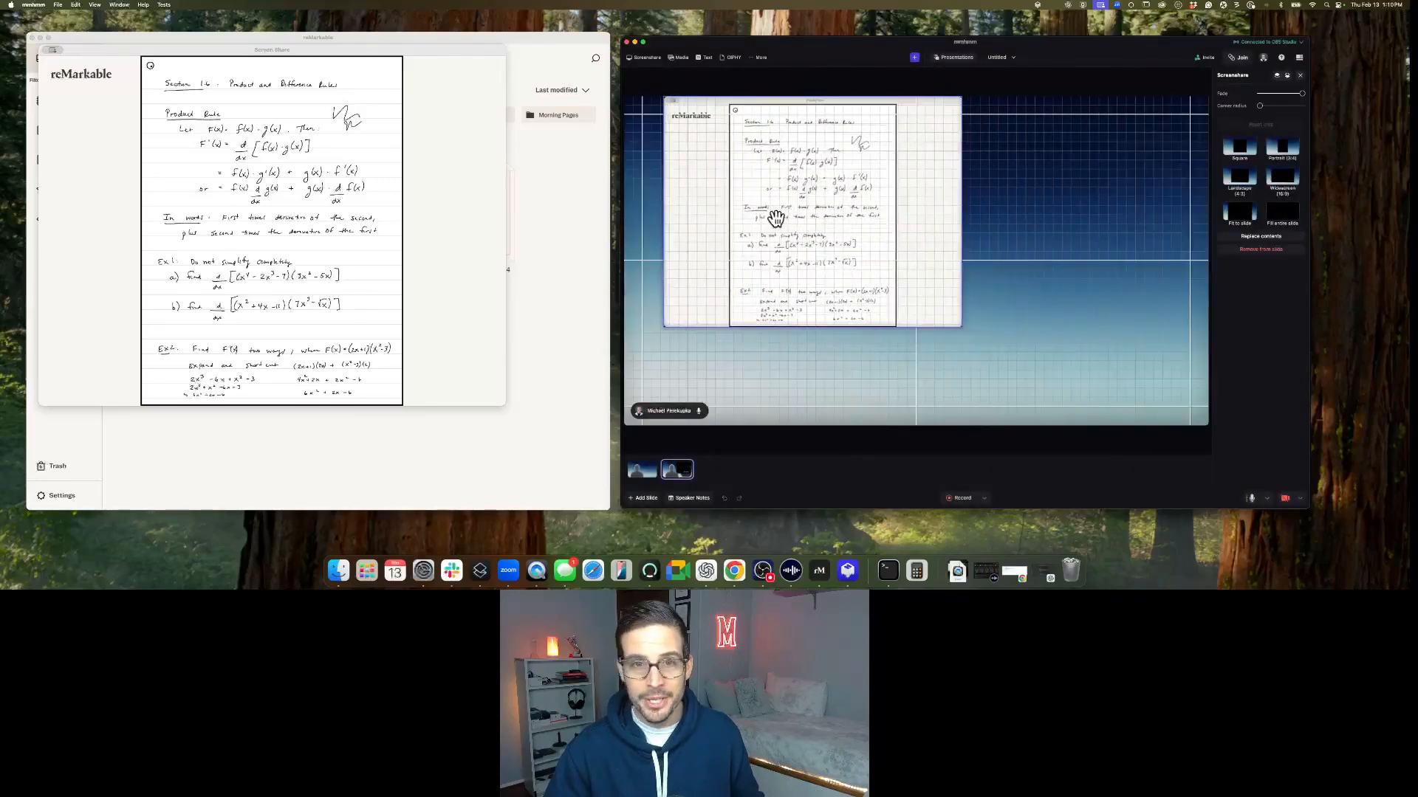
# Step: Enlarge the shared tablet screen and crop both side margins to the notes page edges
pyautogui.moveTo(962, 330); pyautogui.dragTo(1072, 422)
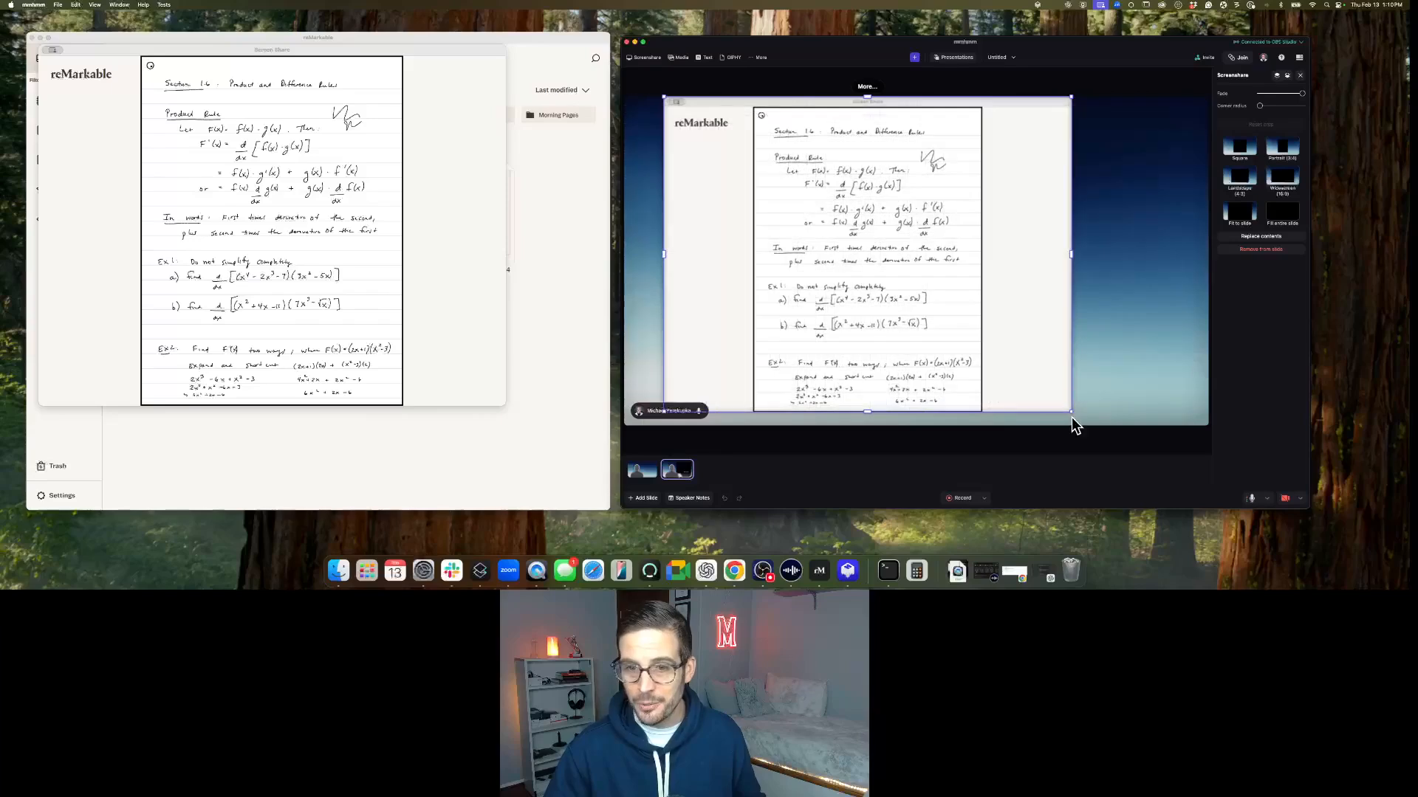
pyautogui.moveTo(1072, 254); pyautogui.dragTo(985, 256)
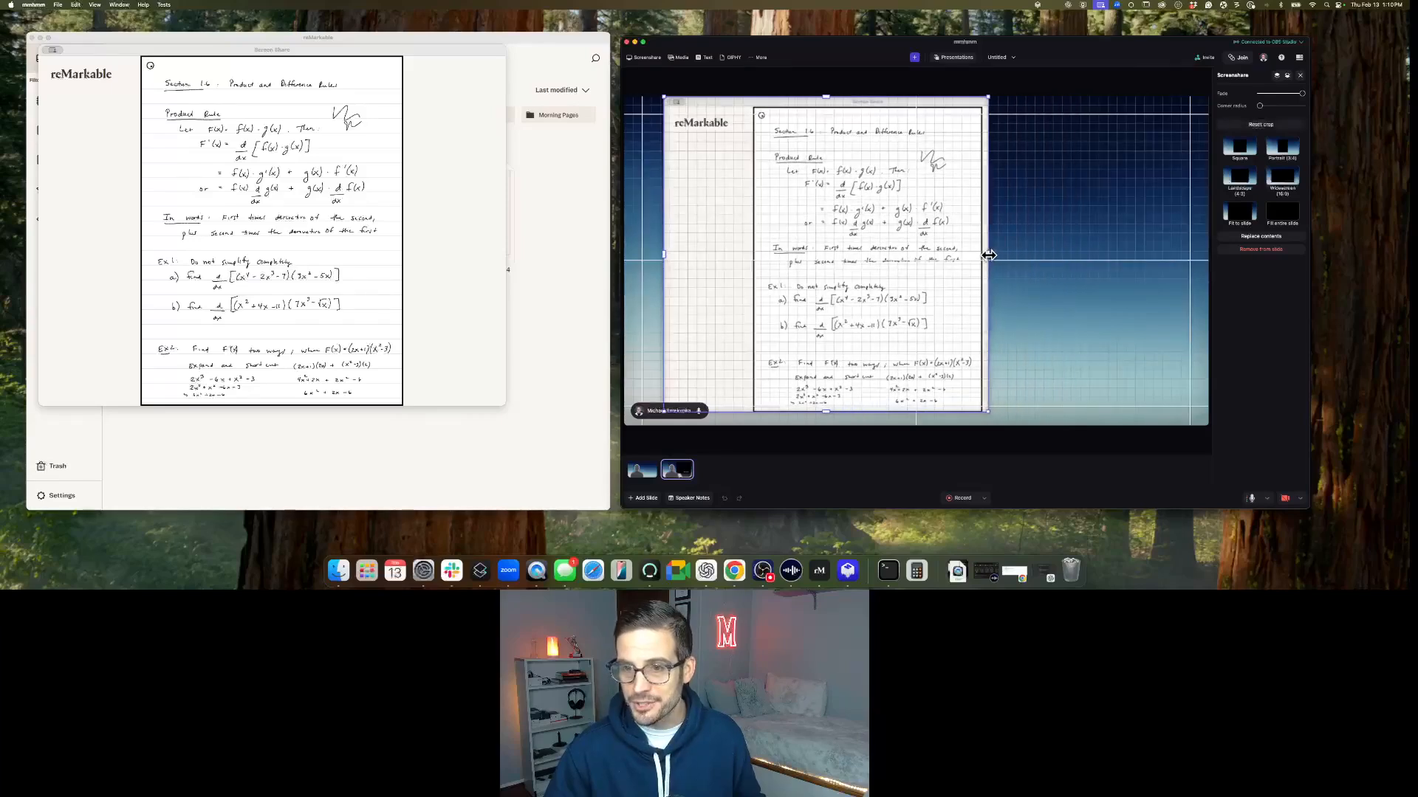
pyautogui.moveTo(988, 256); pyautogui.dragTo(664, 257)
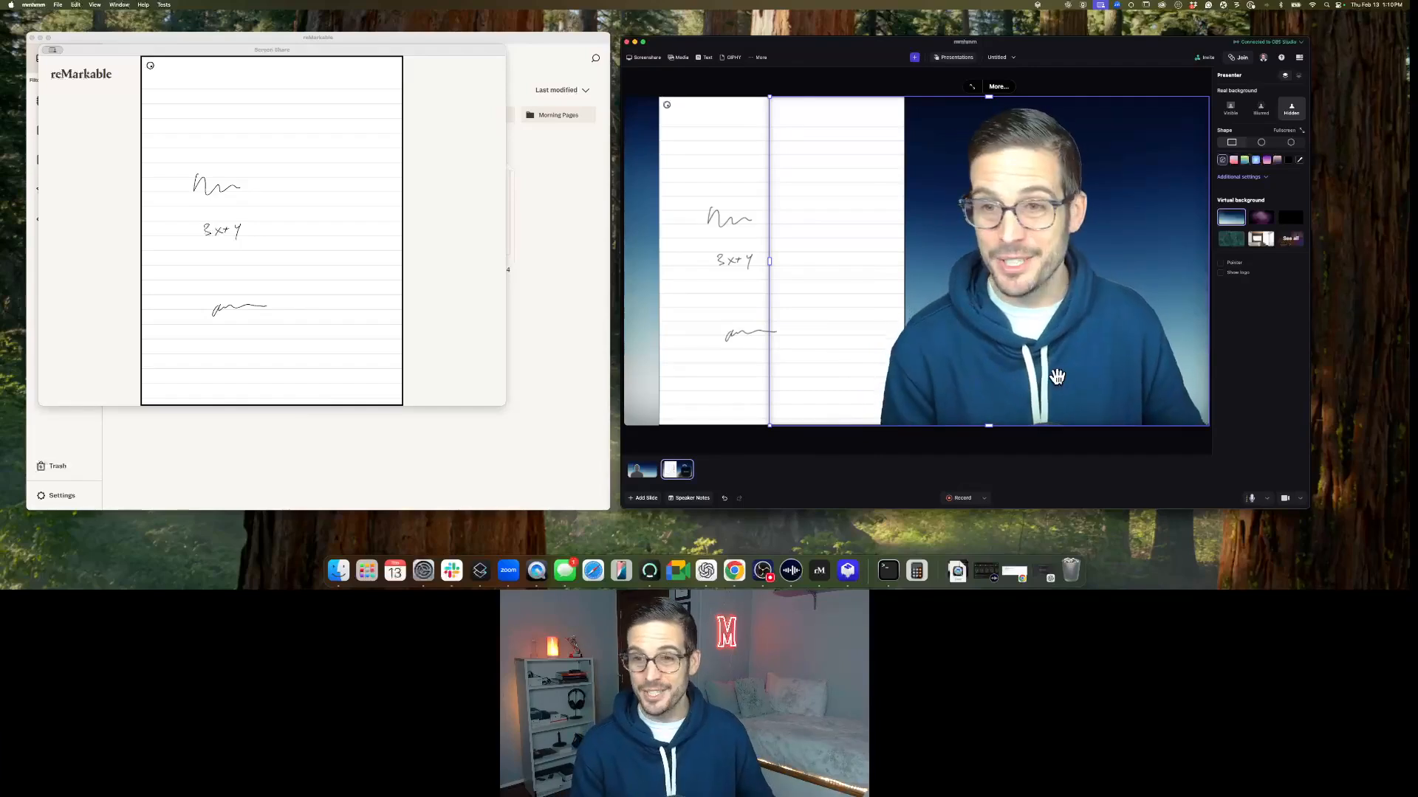
pyautogui.moveTo(478, 240)
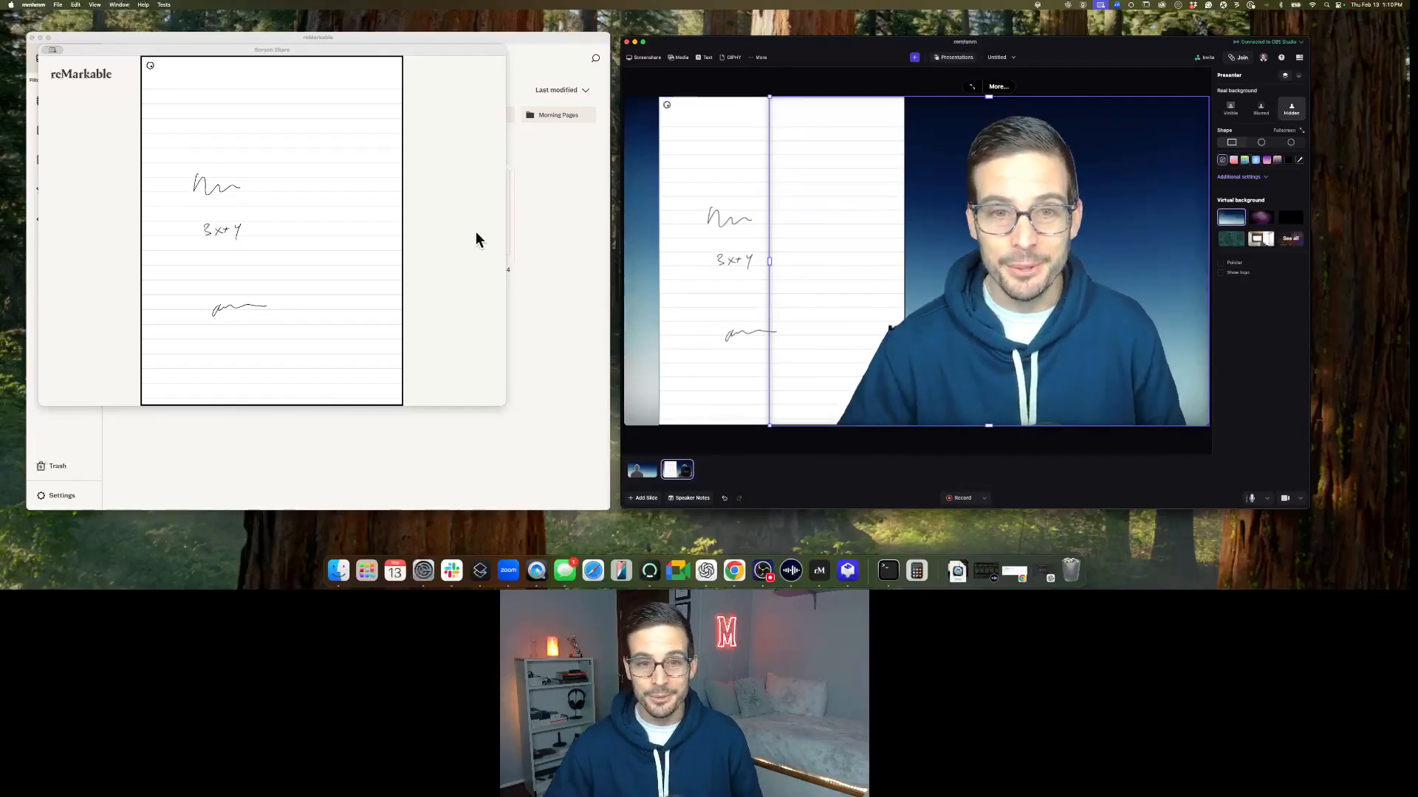